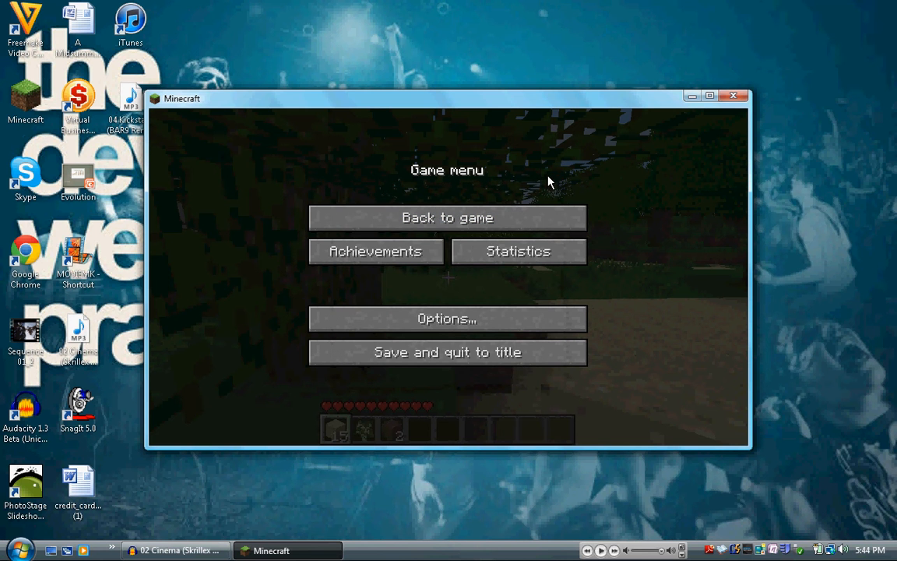
# Resume play from the Game menu, returning beside the forest tree
pyautogui.click(447, 218)
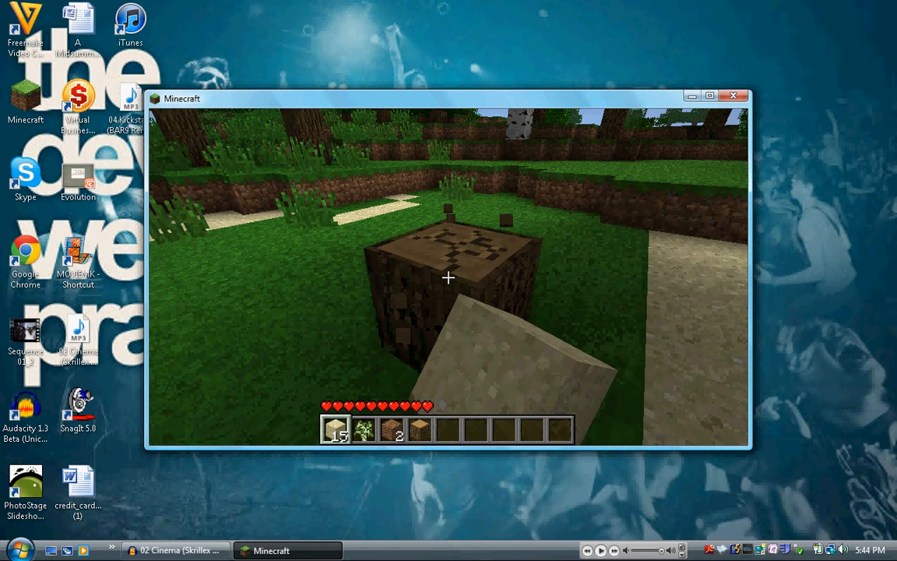
# Chop the tree trunk for wood logs and bring up the inventory crafting grid
pyautogui.click(447, 277)
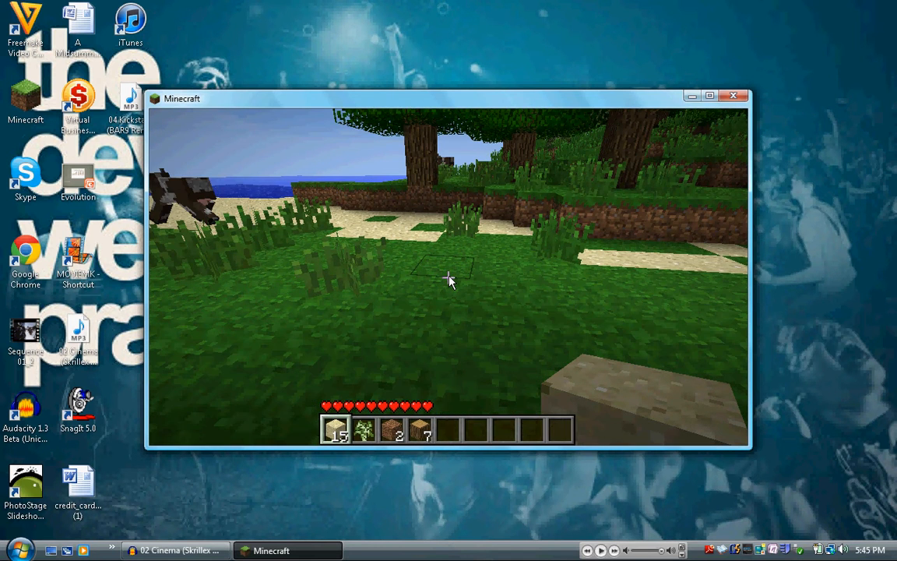
pyautogui.press('e')
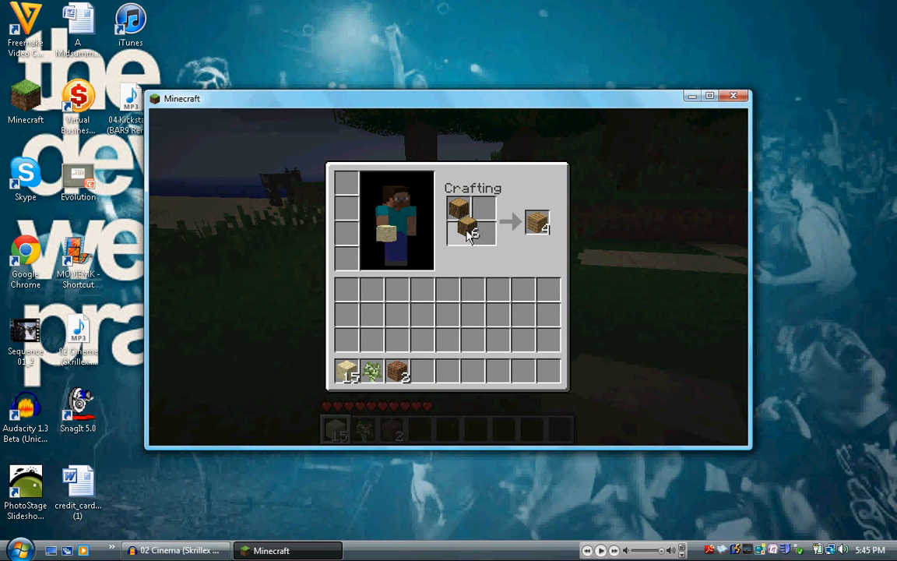
# Turn logs into Wooden Planks in the 2×2 grid and collect the planks
pyautogui.click(537, 222)
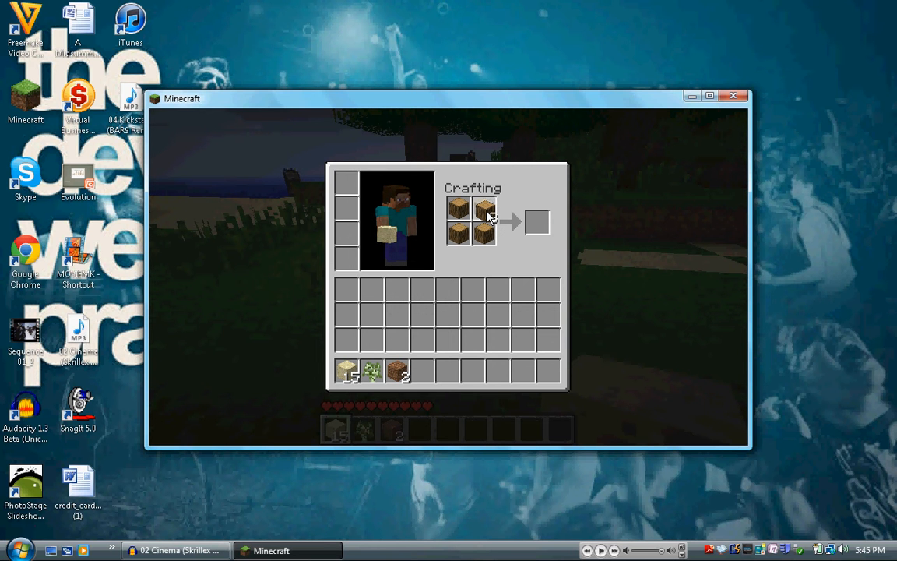
pyautogui.moveTo(427, 411)
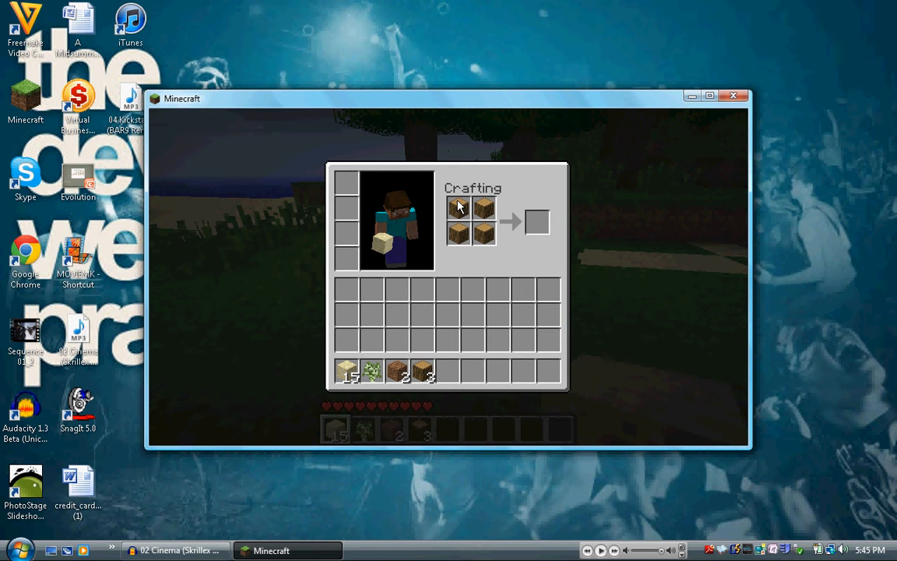
pyautogui.moveTo(483, 214)
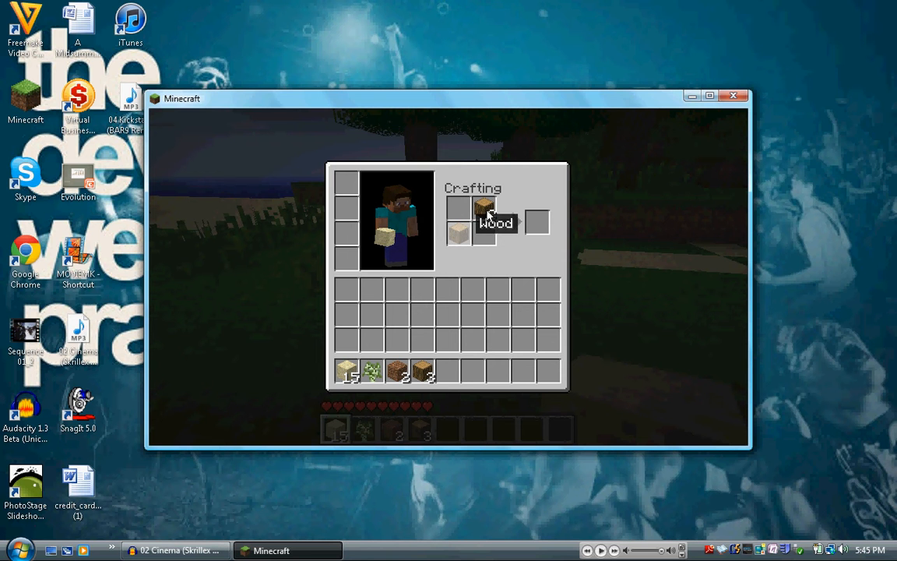
pyautogui.click(483, 208)
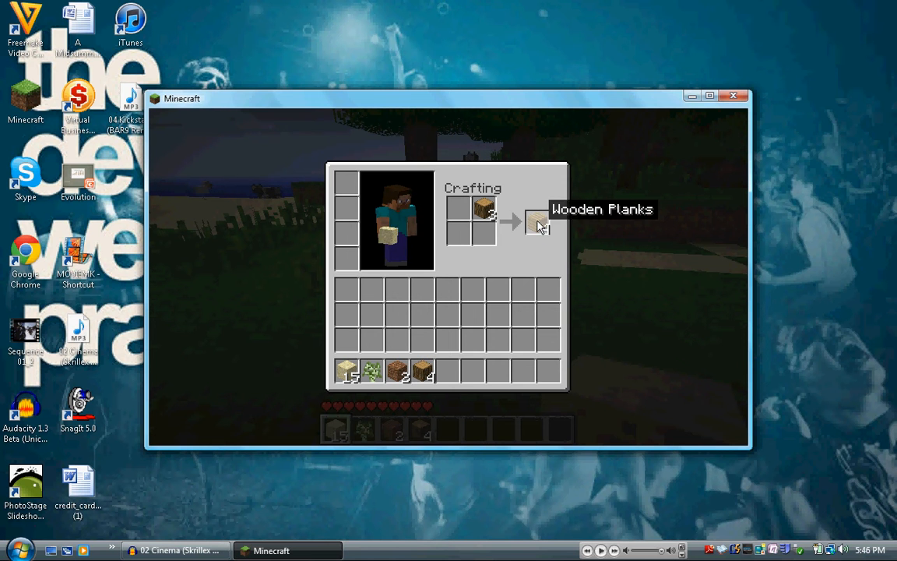
pyautogui.click(537, 222)
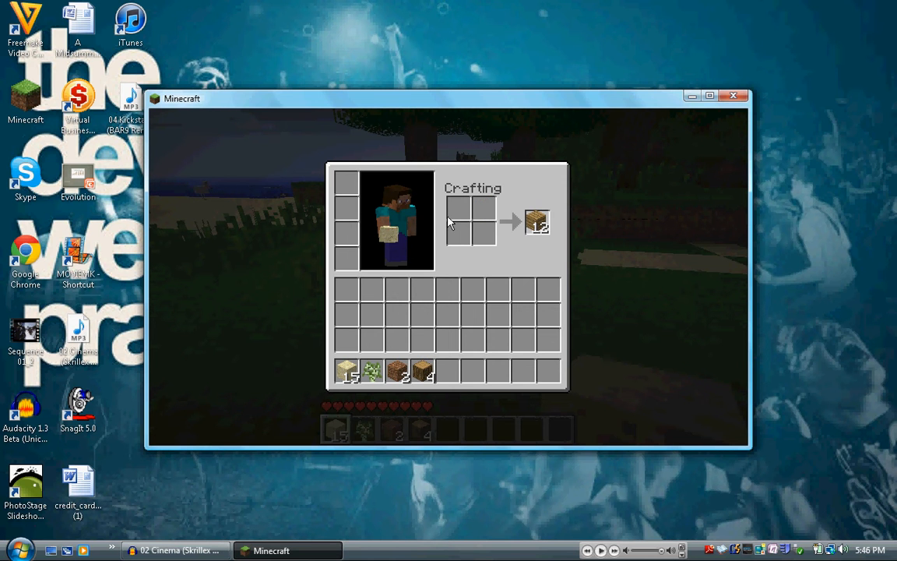
pyautogui.click(537, 222)
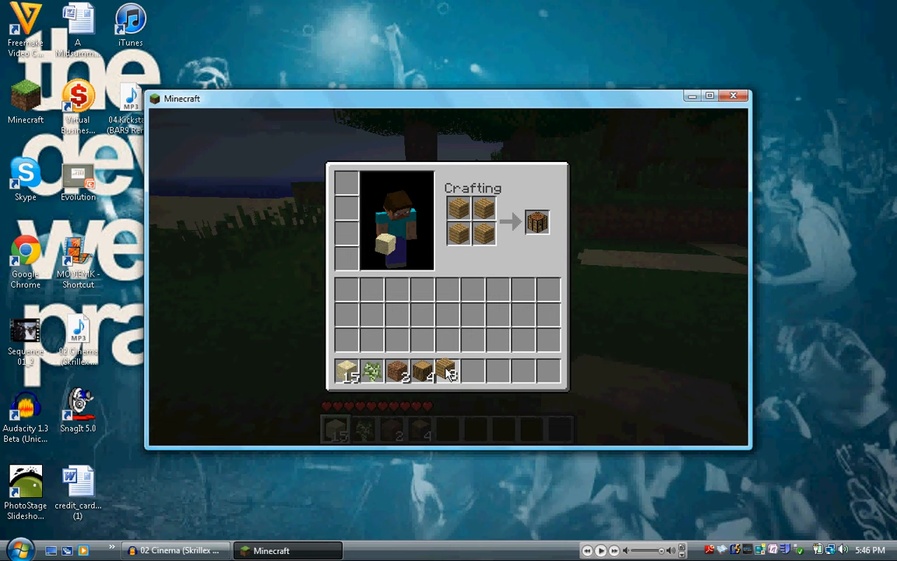
# Take the finished crafting table from the output slot
pyautogui.click(538, 222)
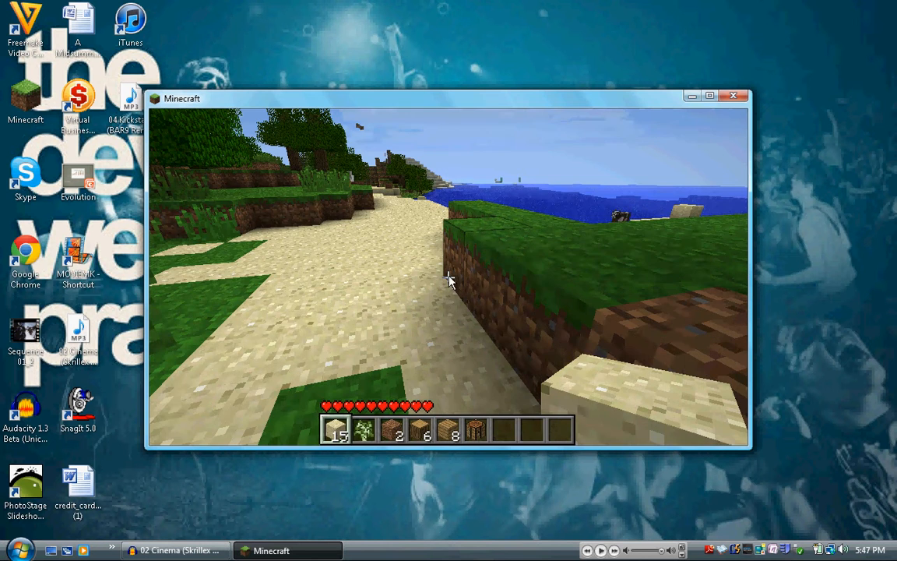
# Lay planks into the inventory crafting grid's slots
pyautogui.press('e')
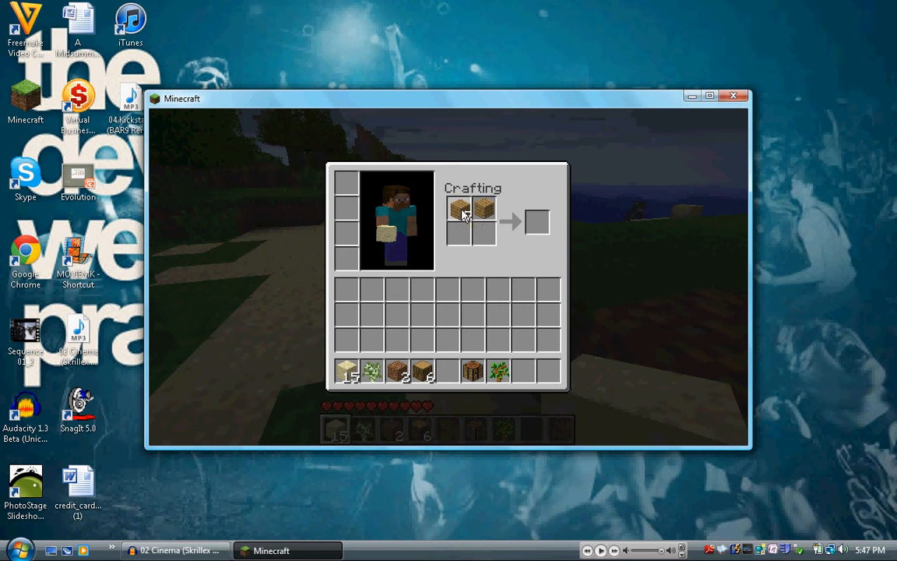
pyautogui.click(537, 222)
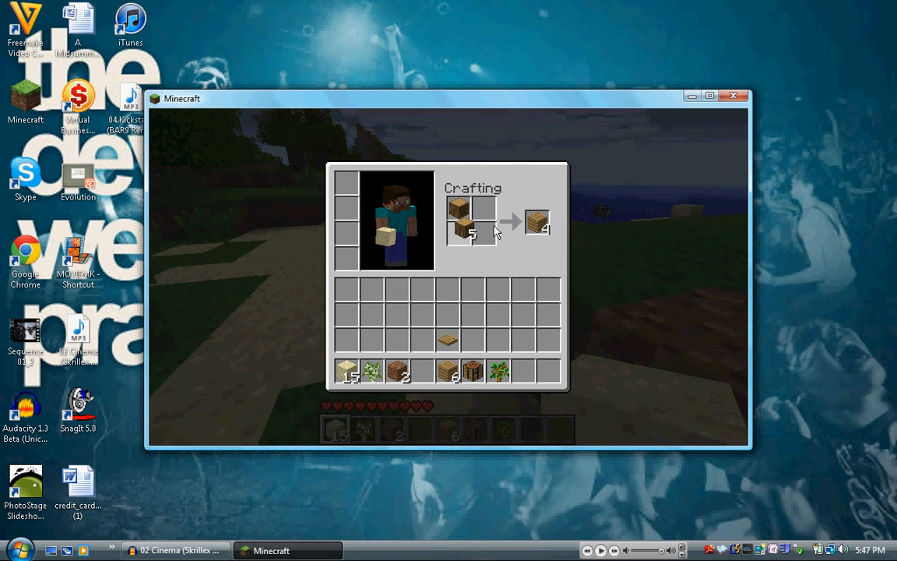
pyautogui.click(537, 222)
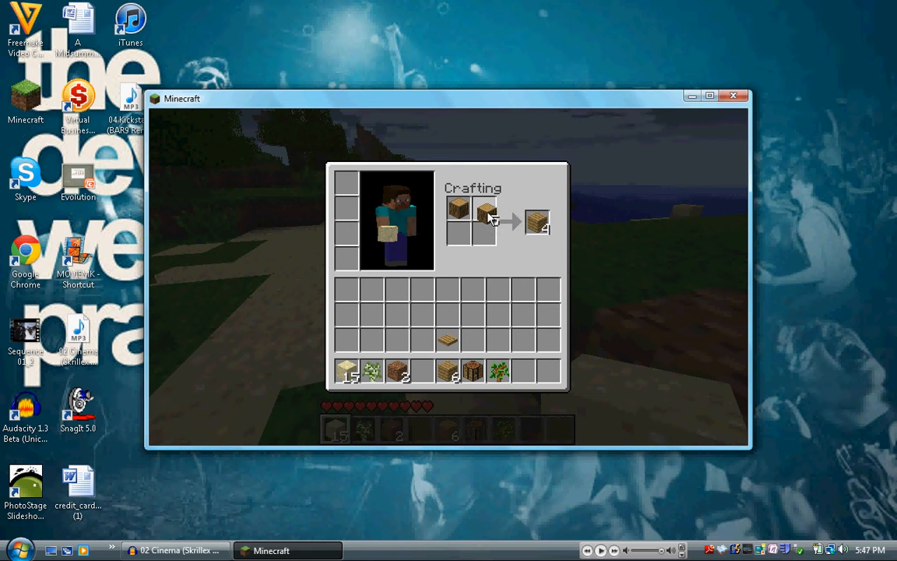
pyautogui.click(538, 222)
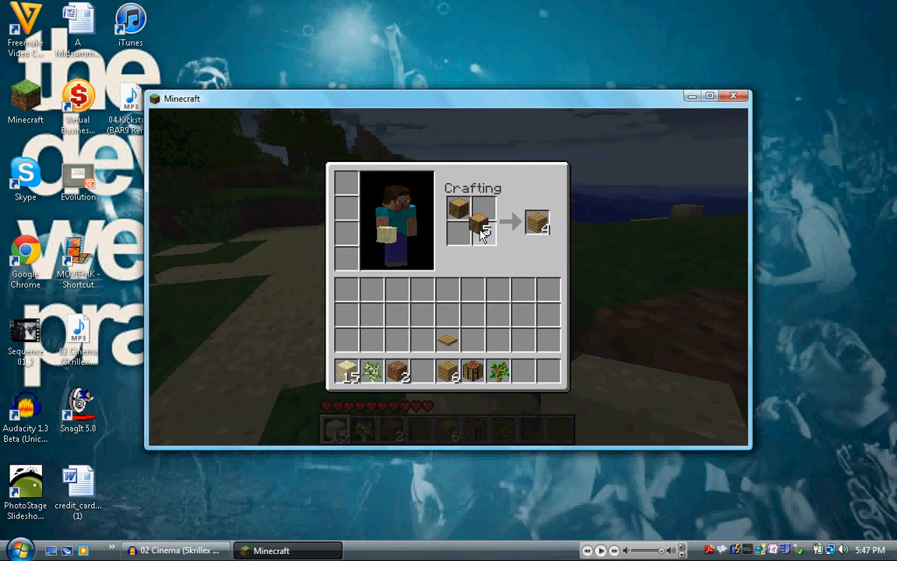
pyautogui.click(537, 222)
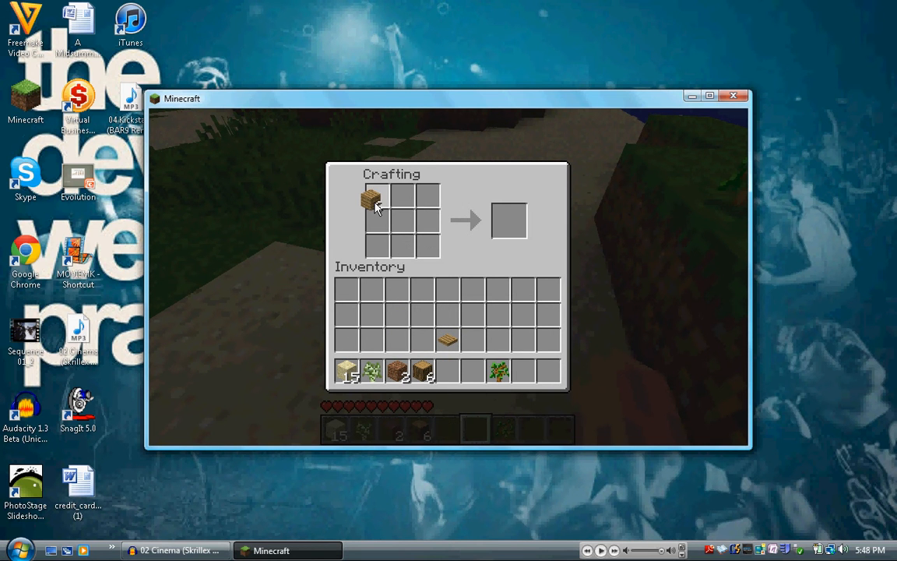
# Arrange two planks in the grid and take the four crafted sticks
pyautogui.click(403, 197)
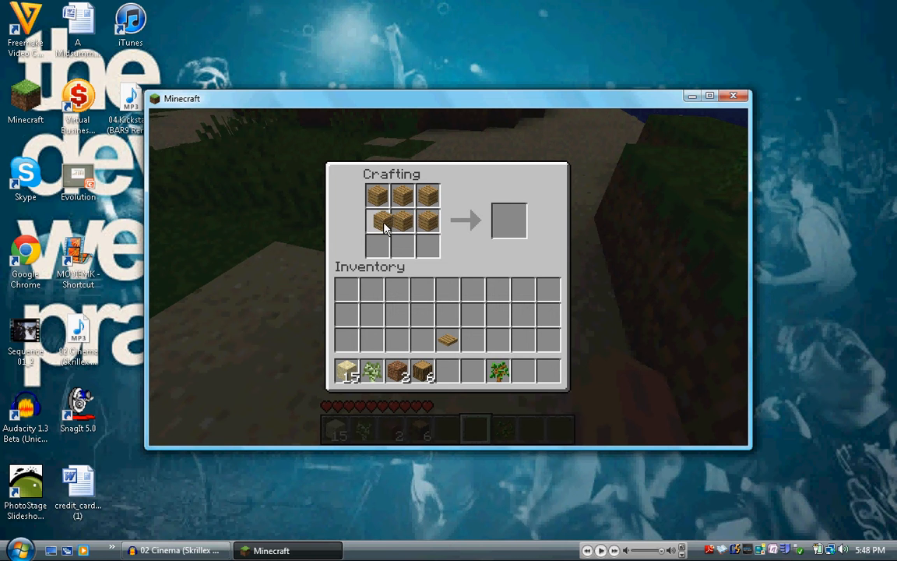
pyautogui.moveTo(509, 221)
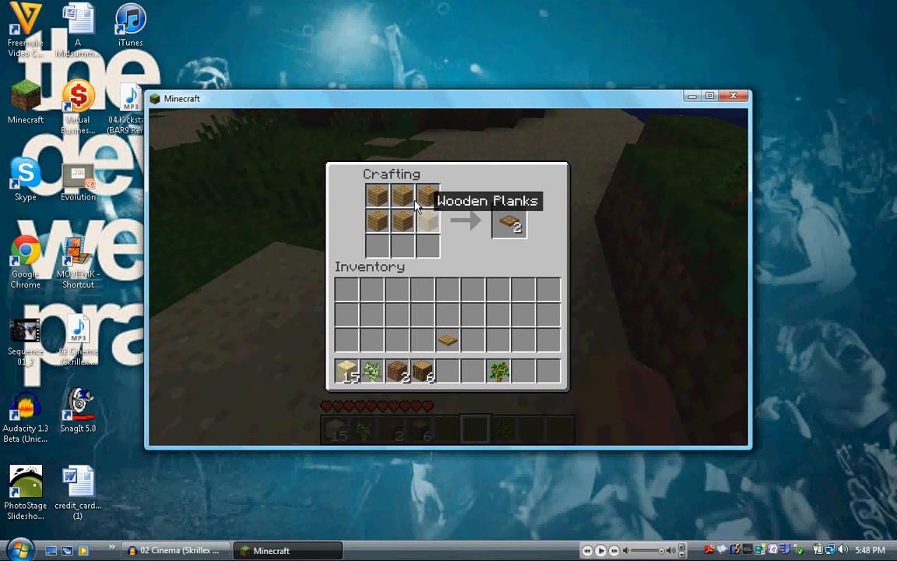
pyautogui.click(509, 225)
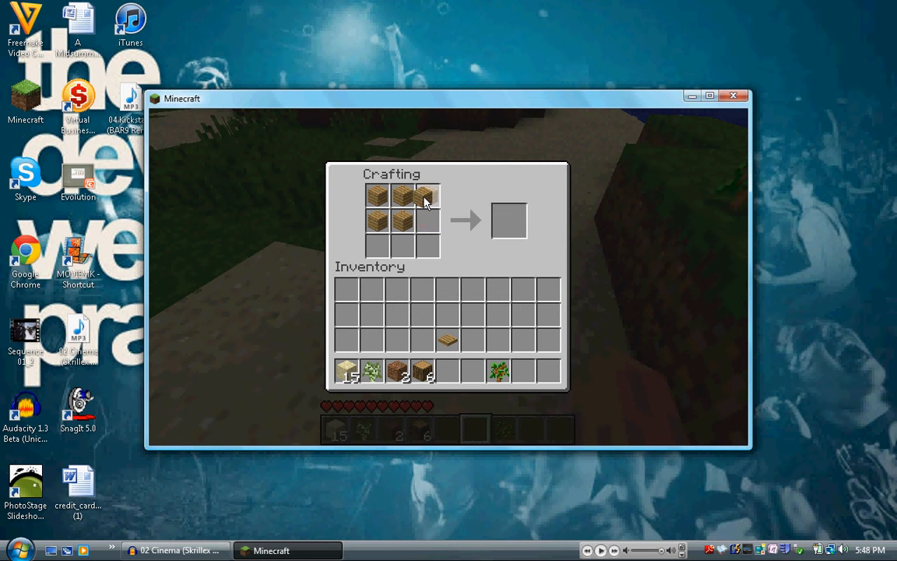
pyautogui.click(428, 196)
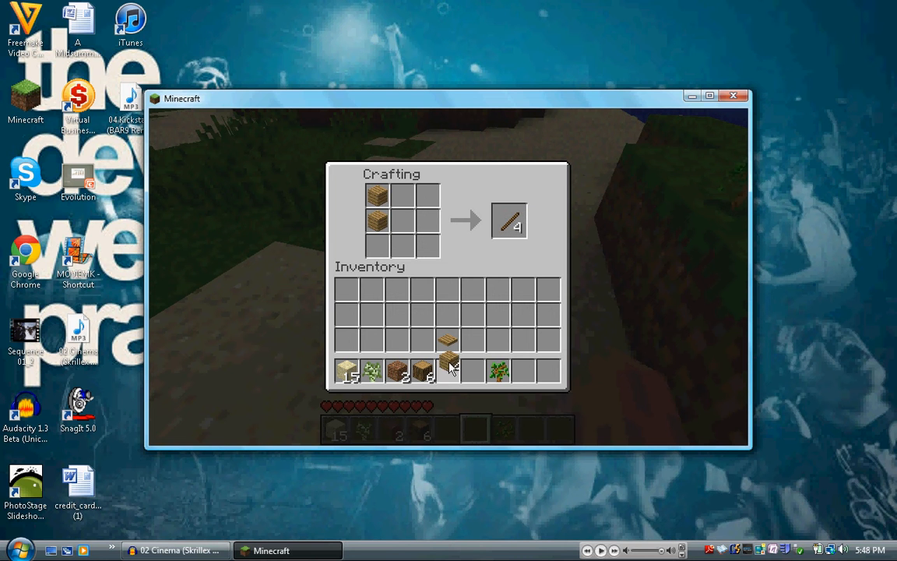
pyautogui.click(509, 220)
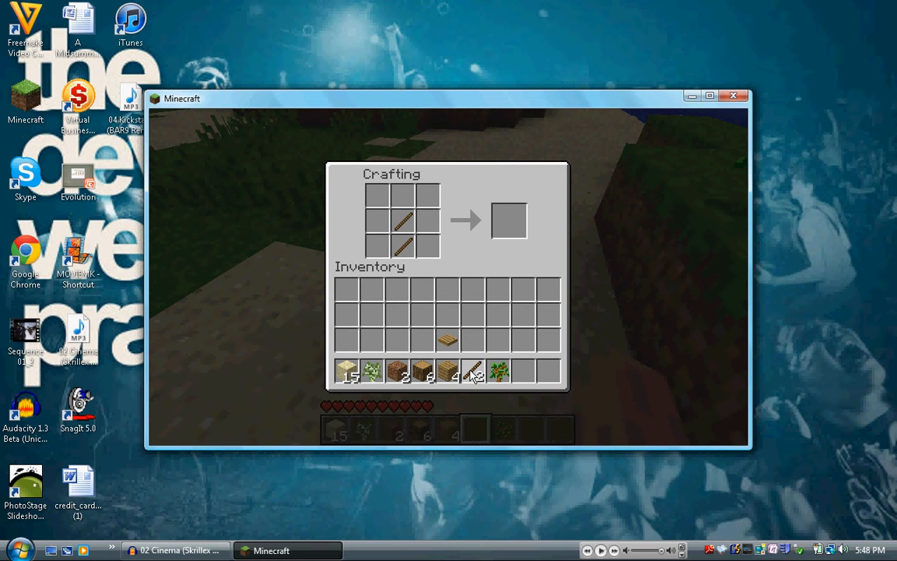
pyautogui.moveTo(448, 372)
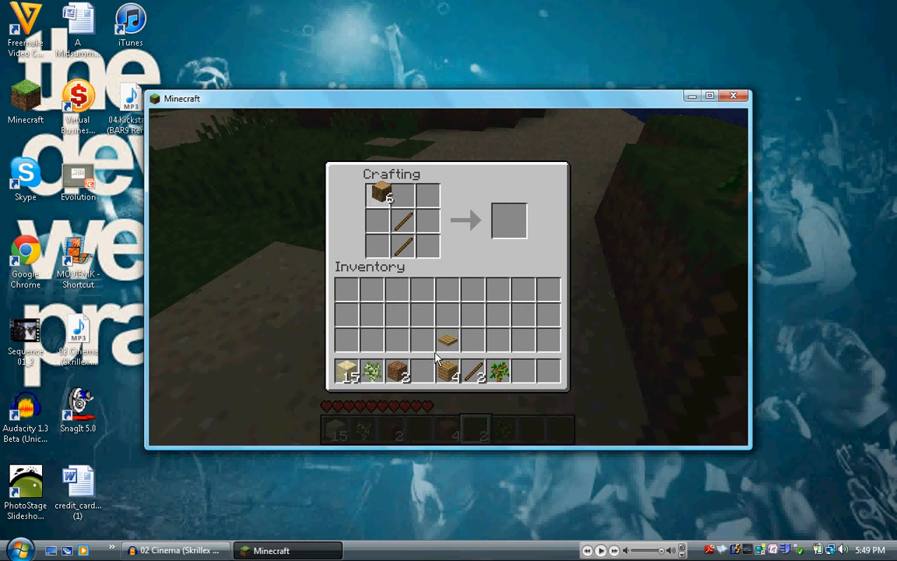
# Craft a wooden pickaxe from top-row planks and put it in hotbar slot 1
pyautogui.click(390, 195)
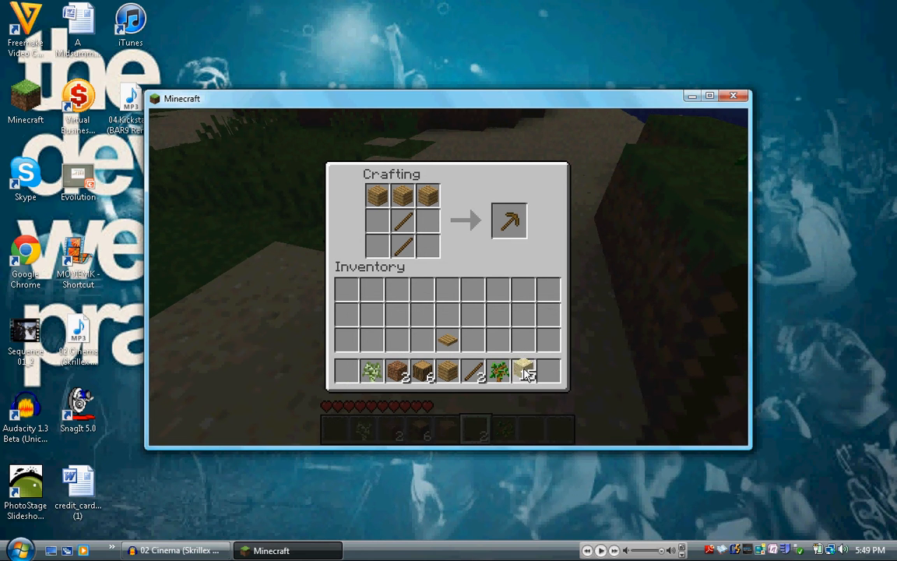
pyautogui.click(709, 95)
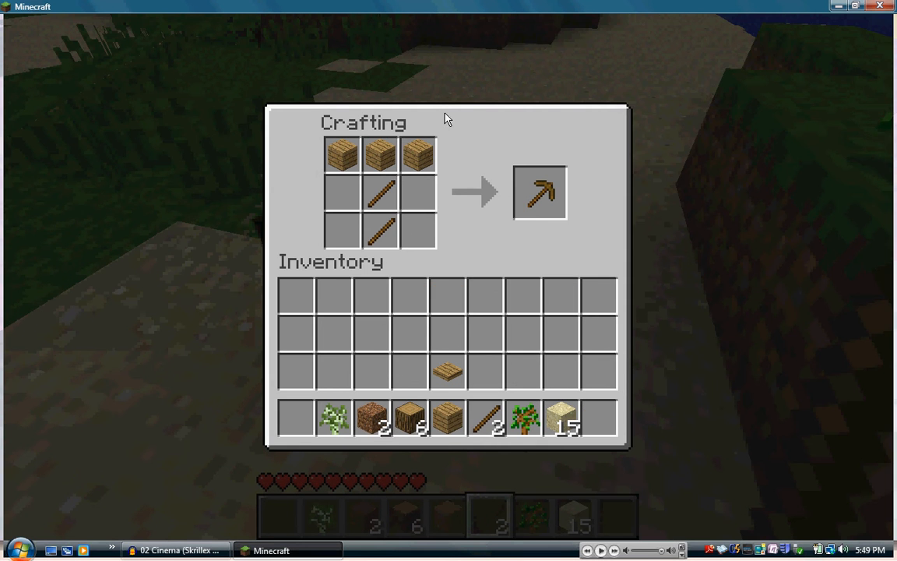
pyautogui.click(539, 193)
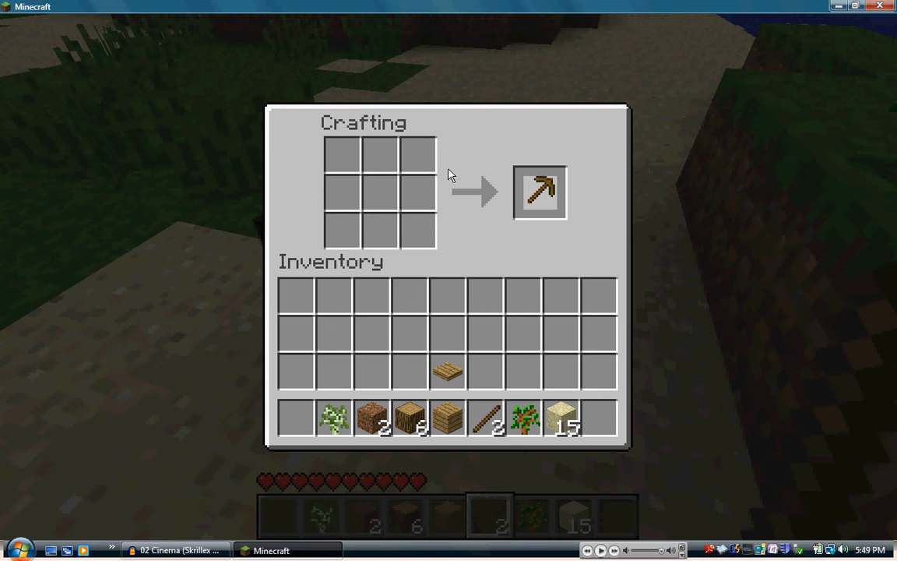
pyautogui.click(540, 192)
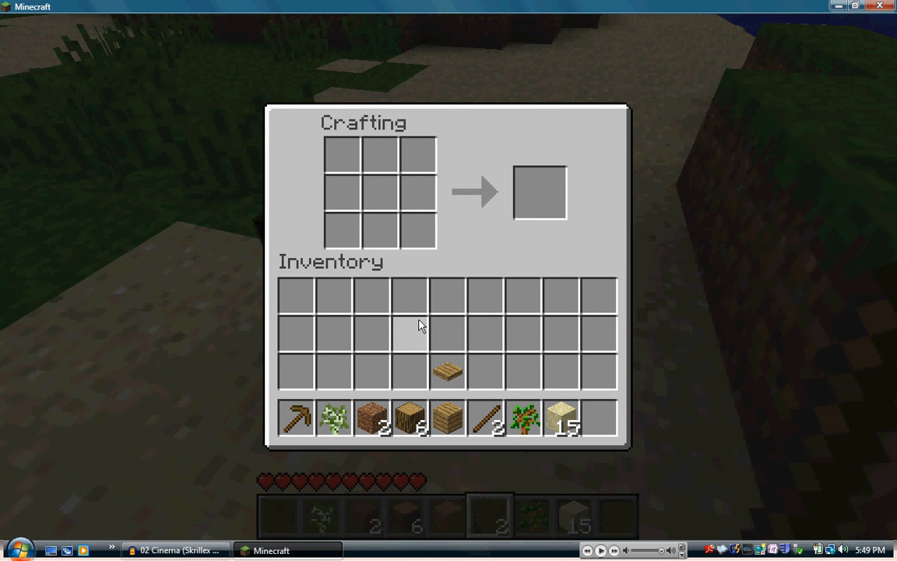
pyautogui.press('Escape')
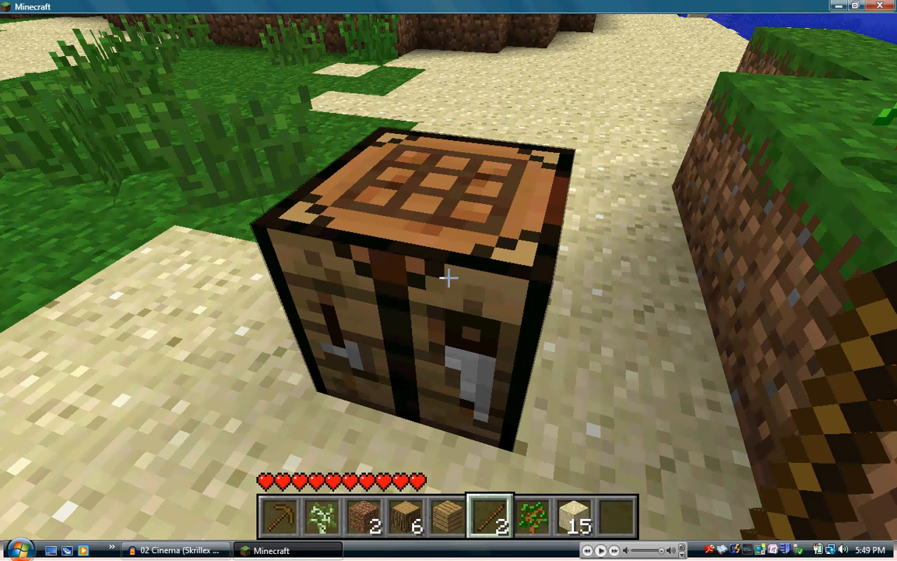
# Break the crafting table with repeated wooden pickaxe strikes
pyautogui.click(278, 516)
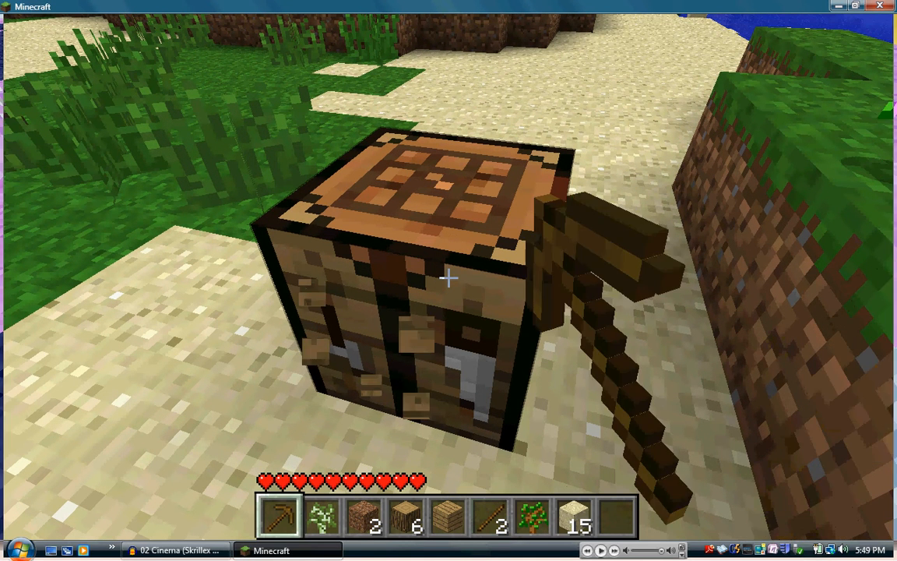
pyautogui.click(447, 278)
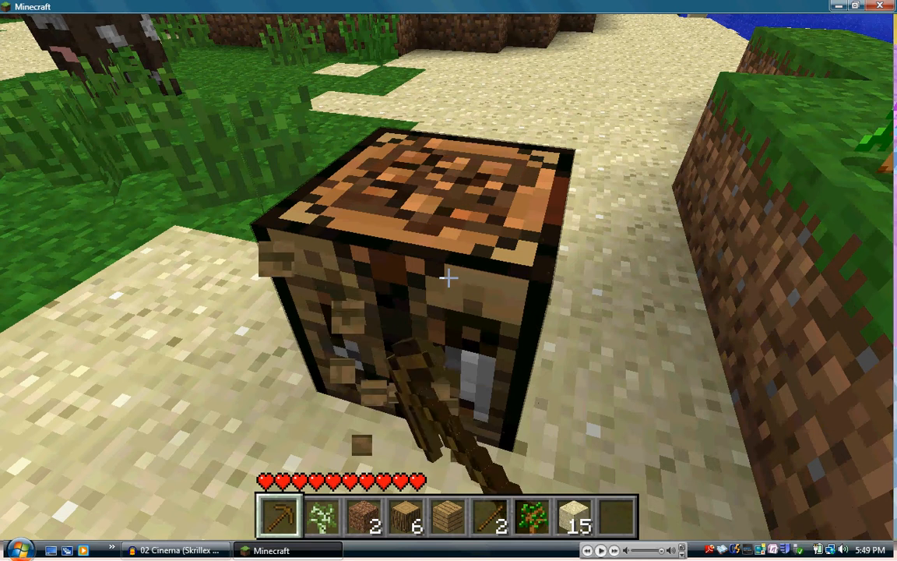
pyautogui.click(449, 278)
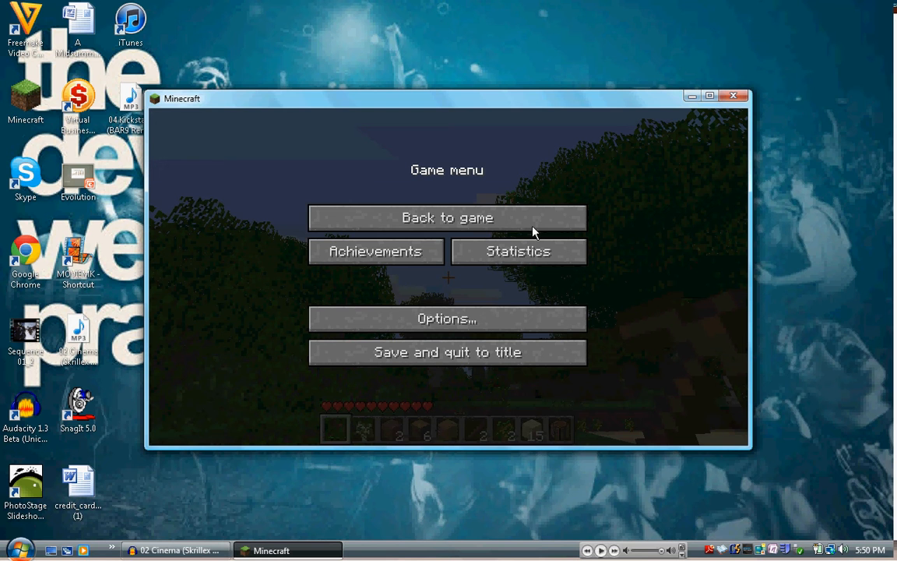
# Resume the game from the Game menu
pyautogui.click(447, 217)
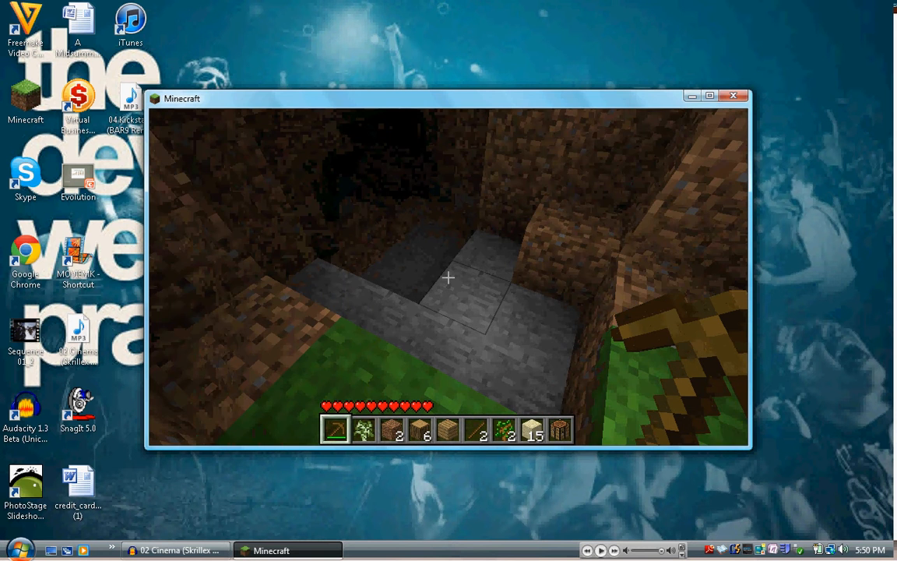
pyautogui.moveTo(448, 277)
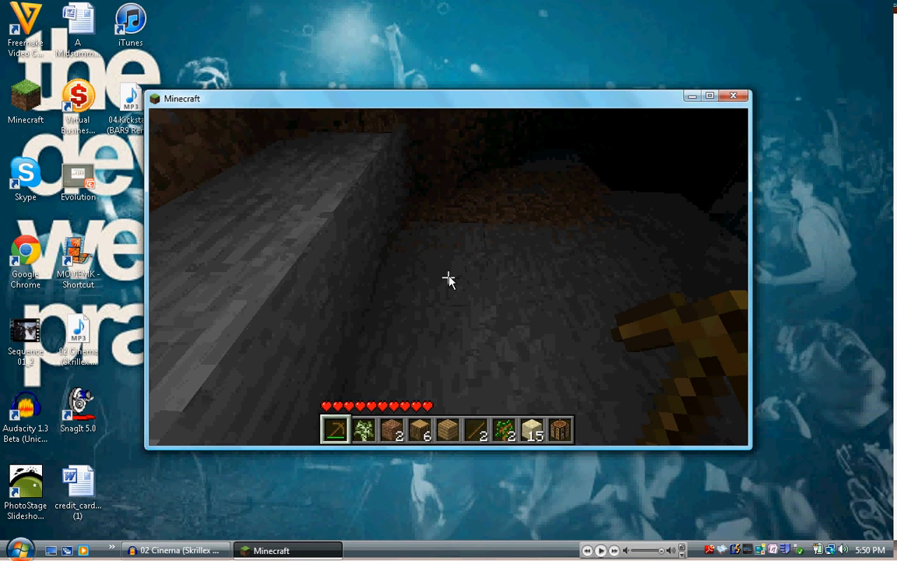
# Check the cobblestone and spread three across the crafting table's top row
pyautogui.press('e')
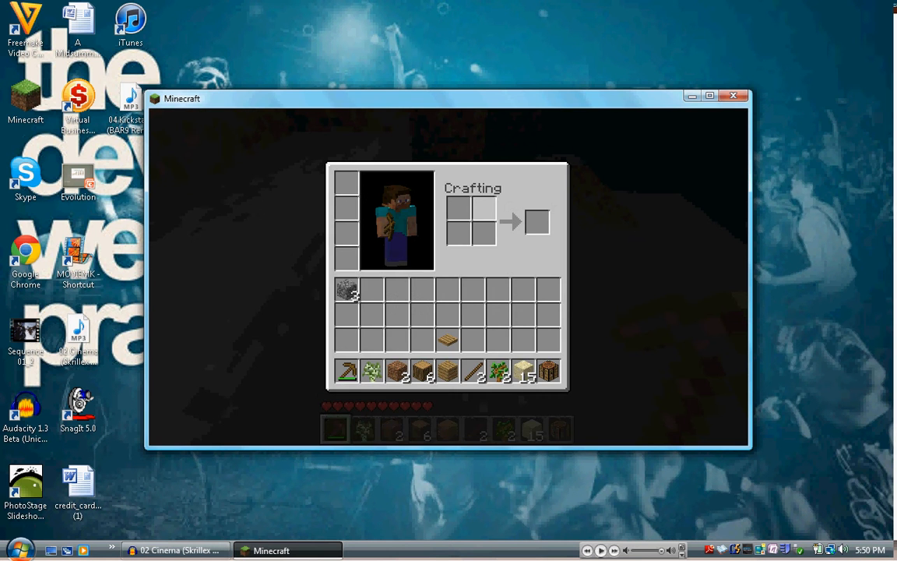
pyautogui.press('Escape')
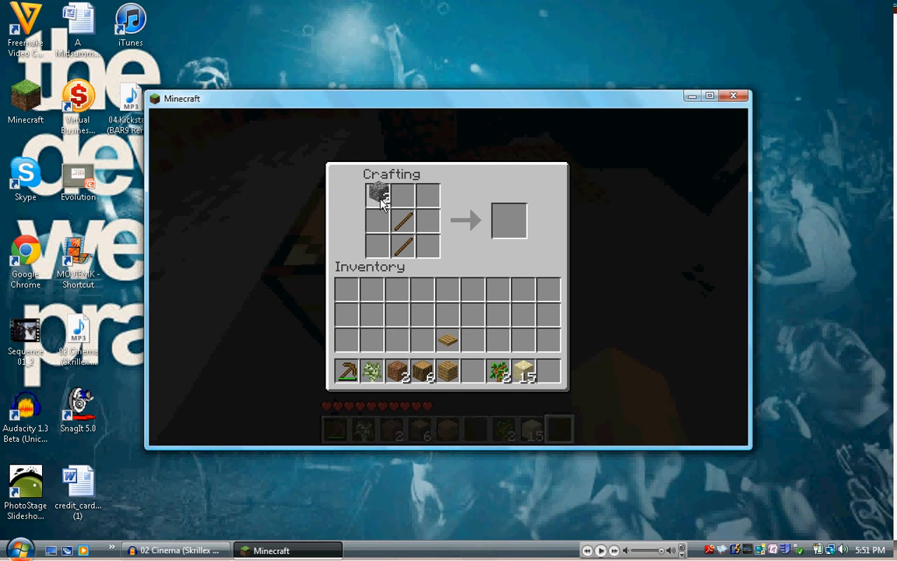
pyautogui.click(413, 195)
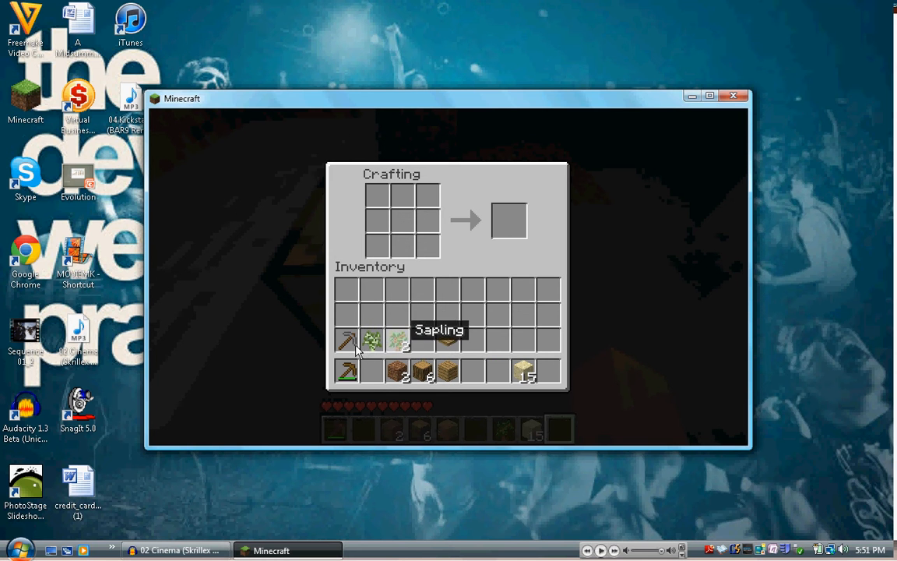
pyautogui.moveTo(347, 371)
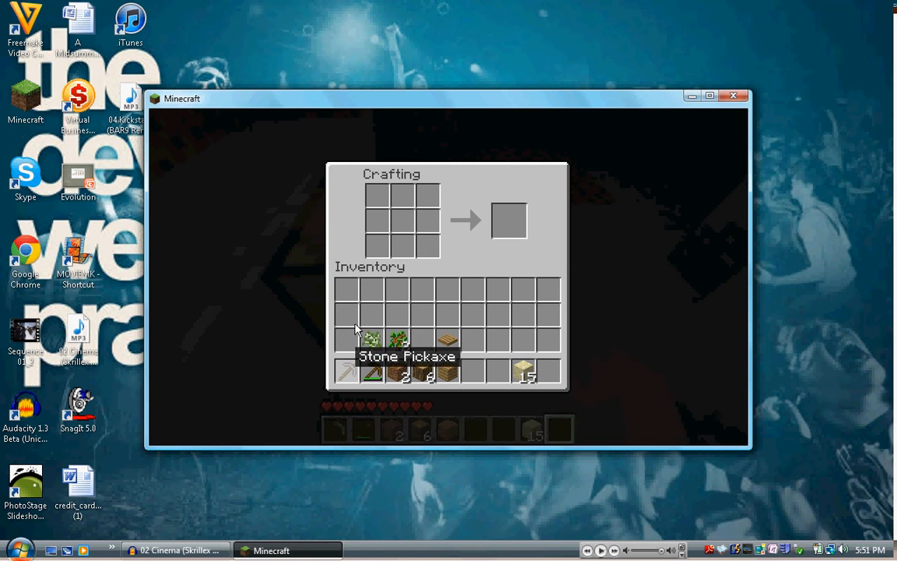
pyautogui.press('escape')
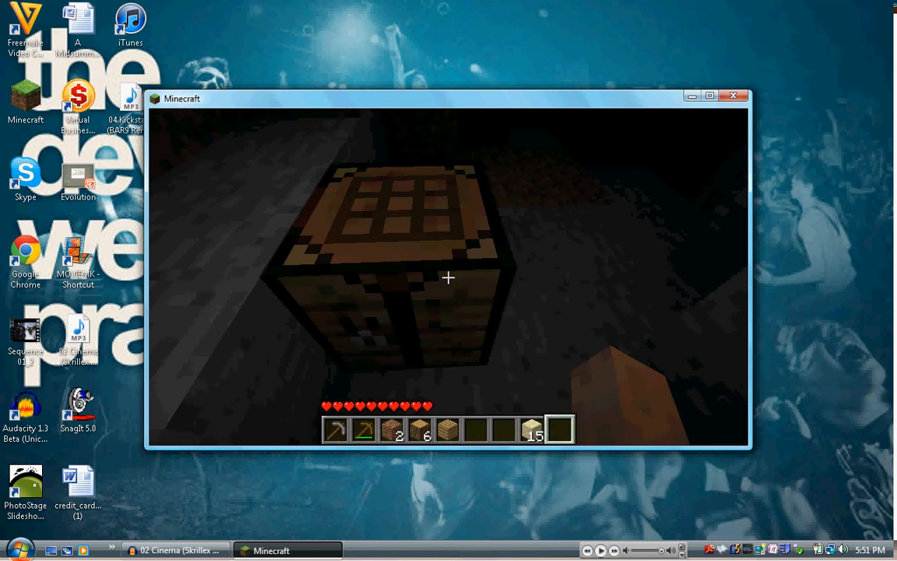